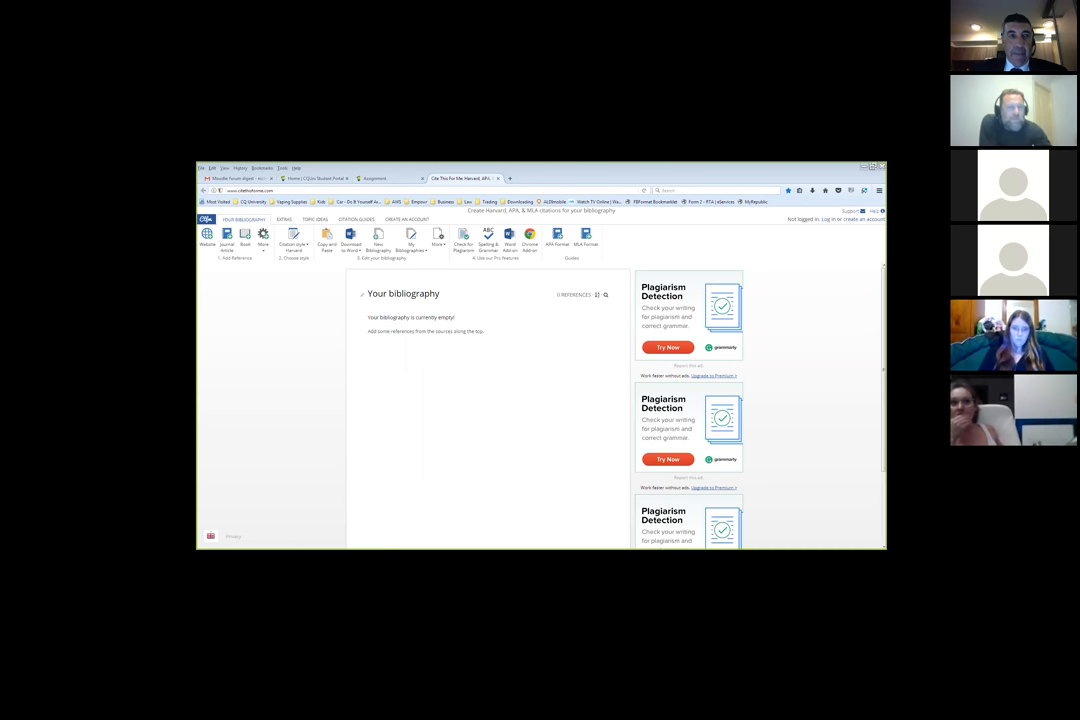
{"action": "mouse_move", "coordinate": [263, 345]}
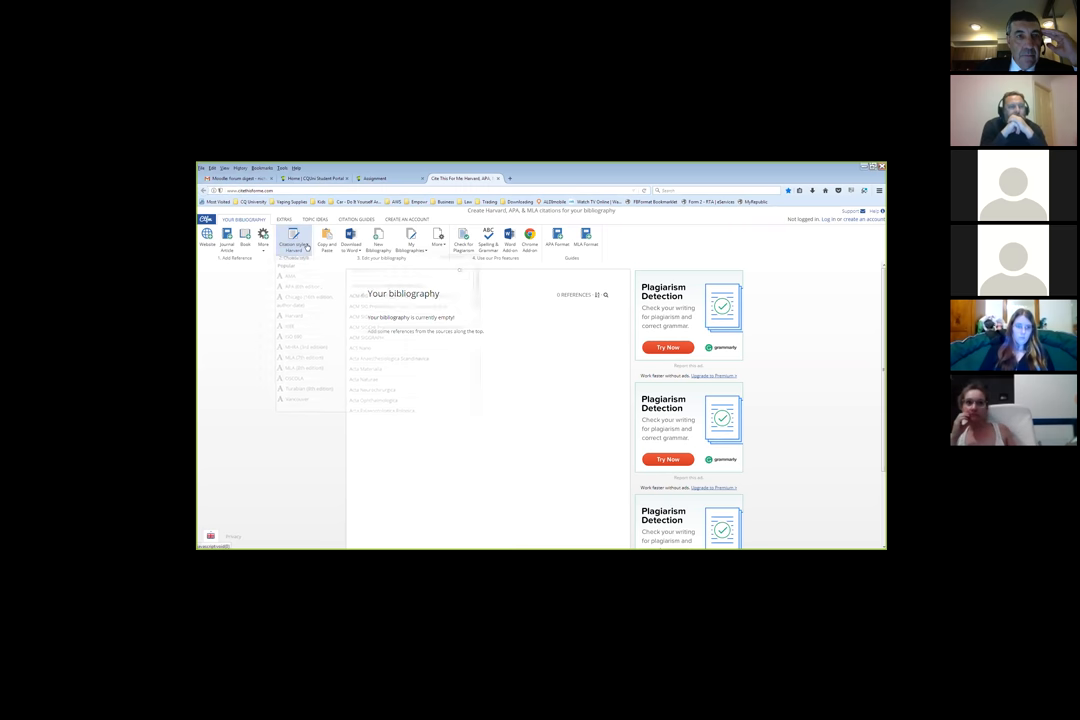
- Search the citation styles for 'aglc' and select Australian Guide to Legal Citation
{"action": "left_click", "coordinate": [292, 238]}
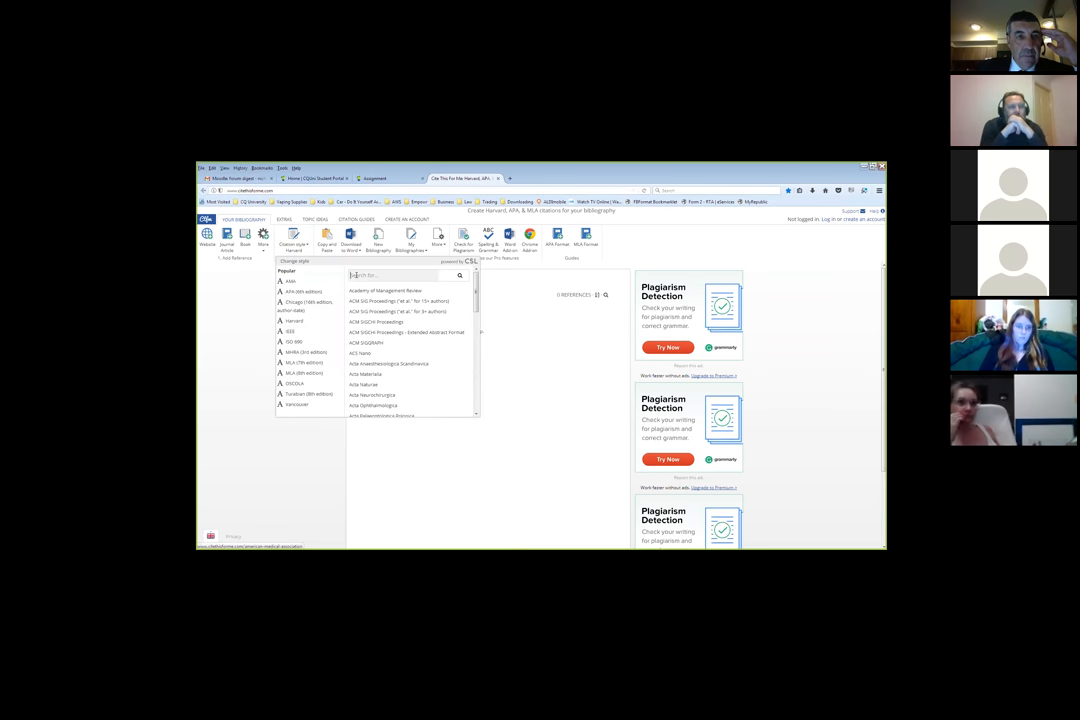
{"action": "type", "text": "AG"}
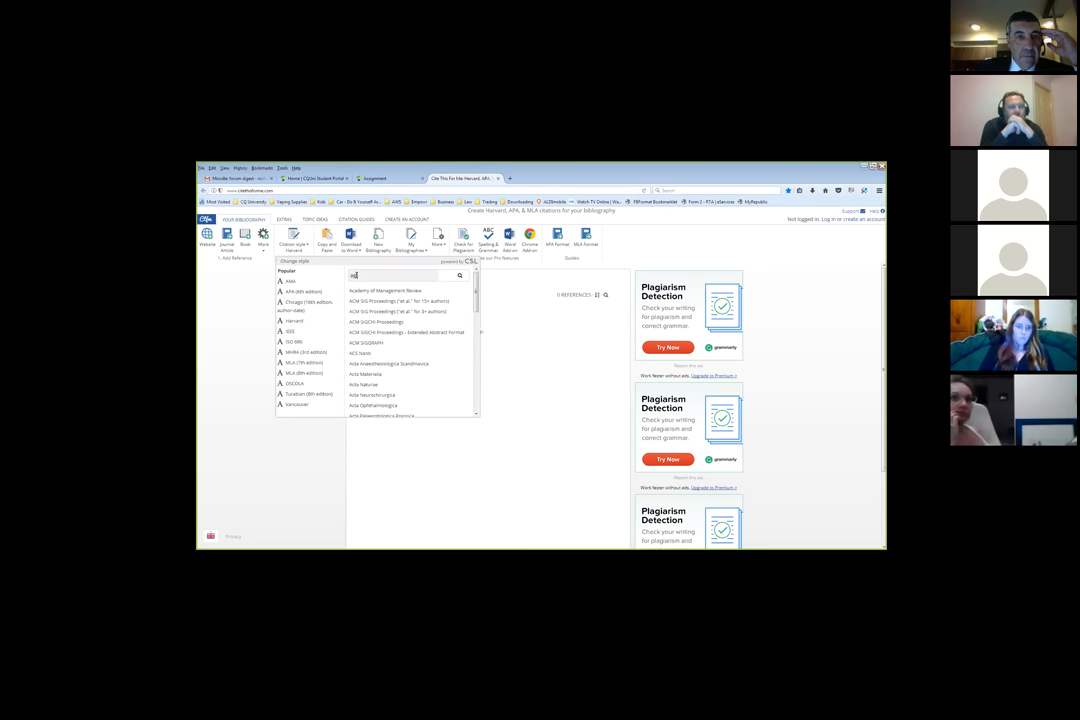
{"action": "type", "text": "aglc"}
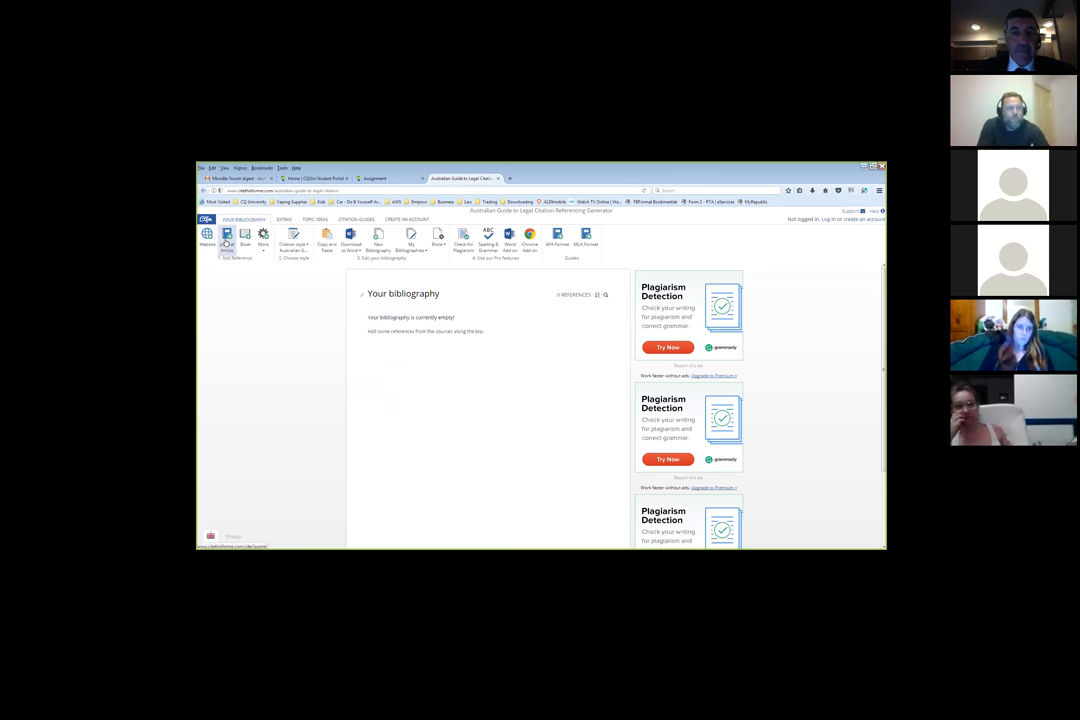
{"action": "left_click", "coordinate": [226, 240]}
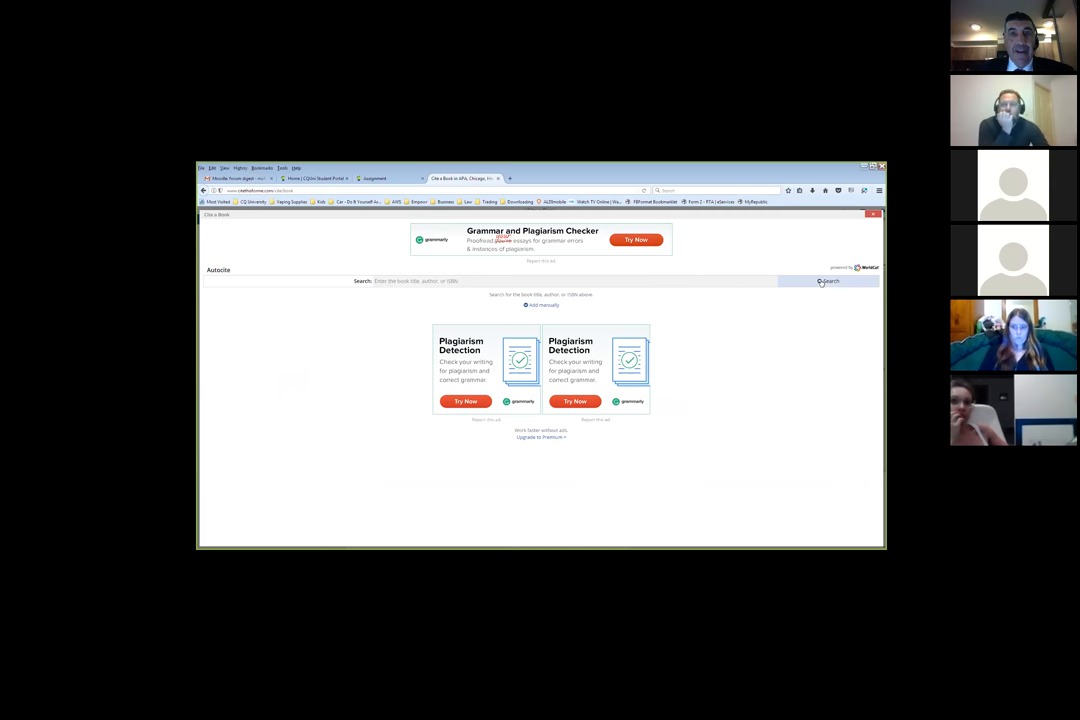
{"action": "left_click", "coordinate": [828, 281]}
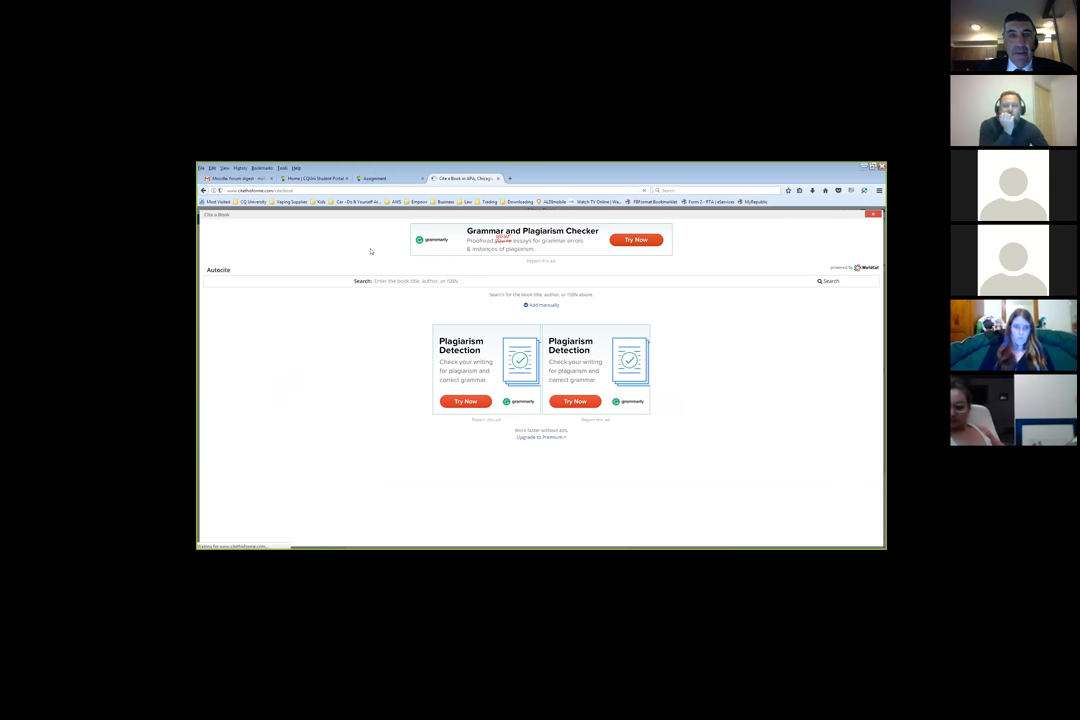
{"action": "mouse_move", "coordinate": [366, 238]}
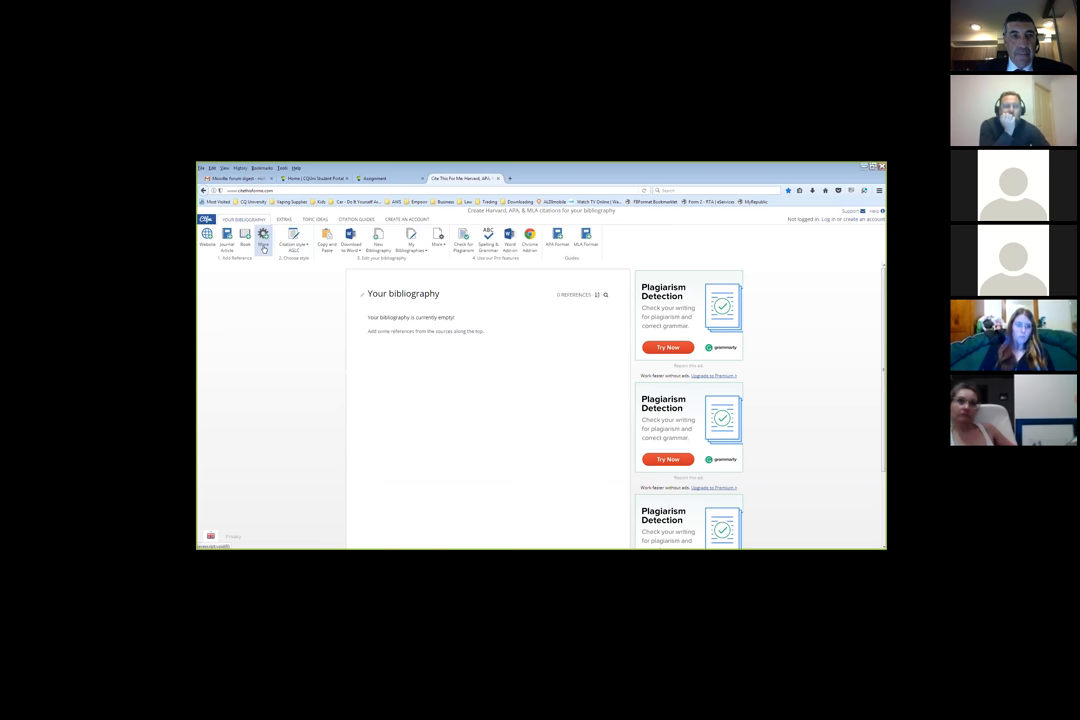
{"action": "left_click", "coordinate": [263, 238]}
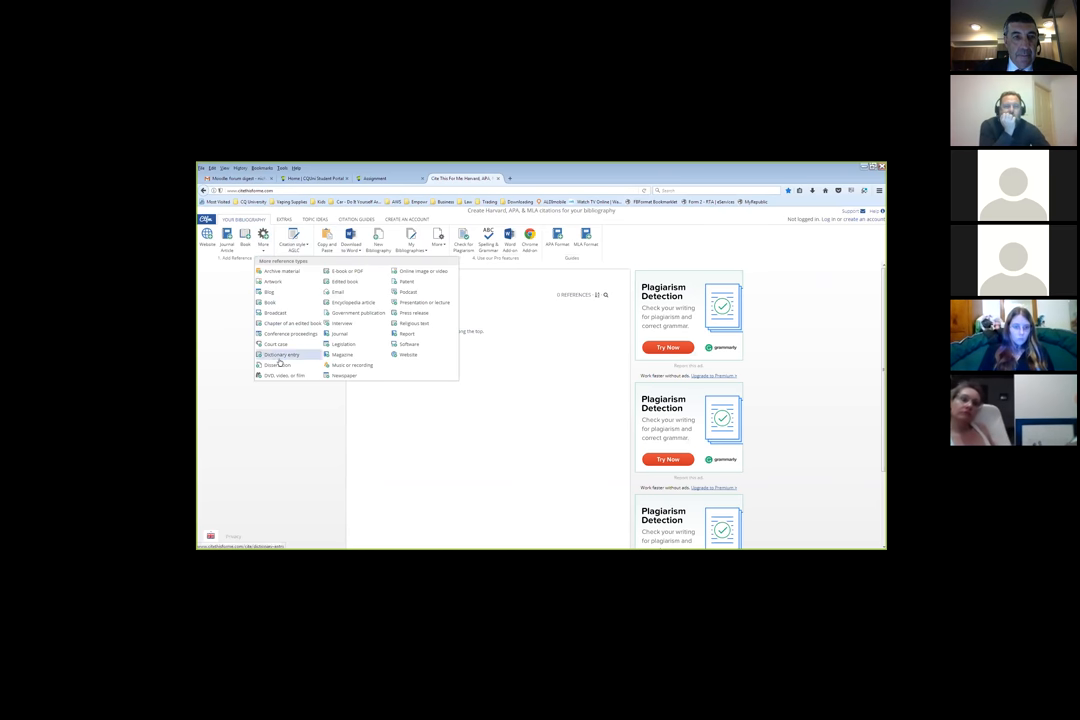
{"action": "mouse_move", "coordinate": [280, 365]}
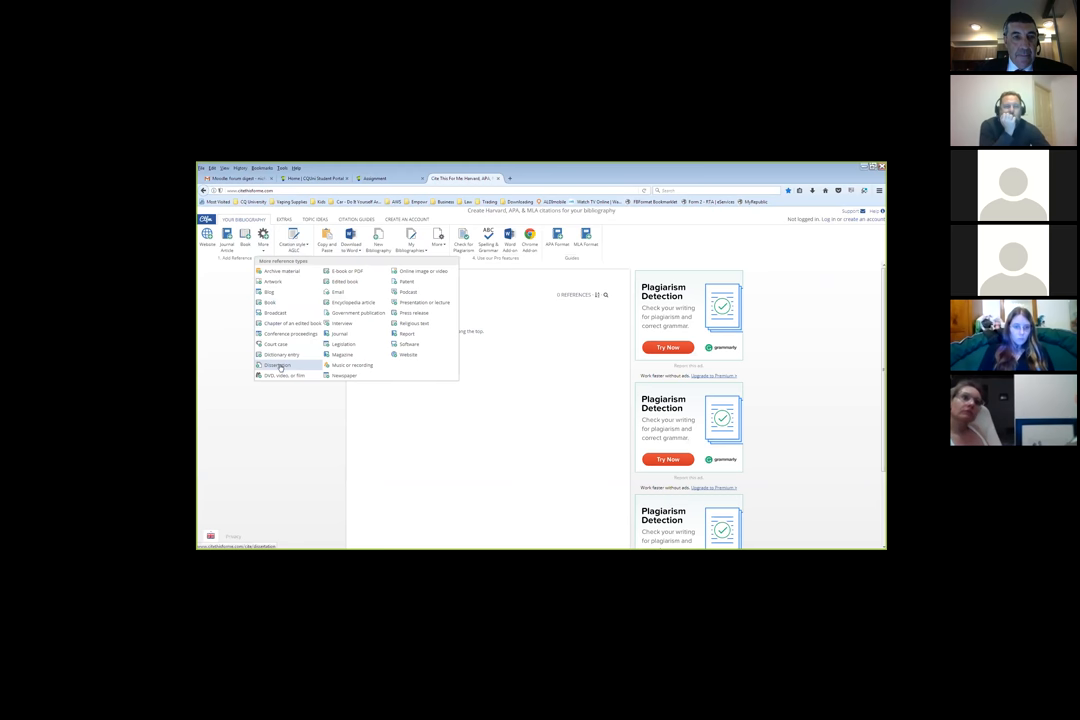
{"action": "mouse_move", "coordinate": [347, 271]}
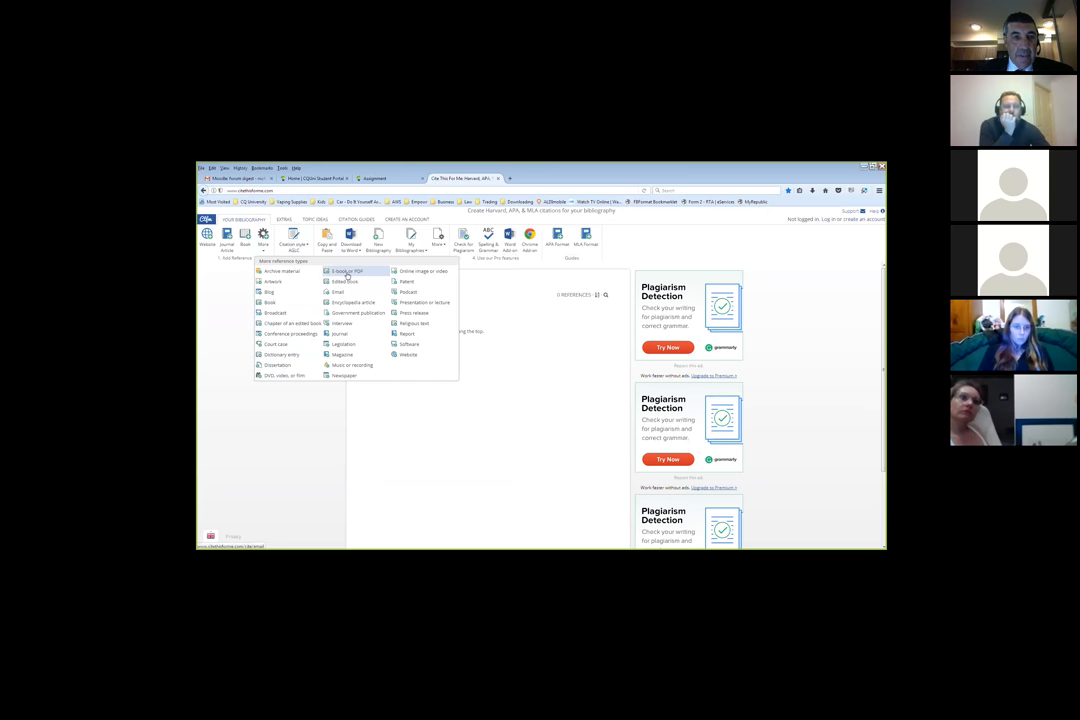
{"action": "mouse_move", "coordinate": [338, 292]}
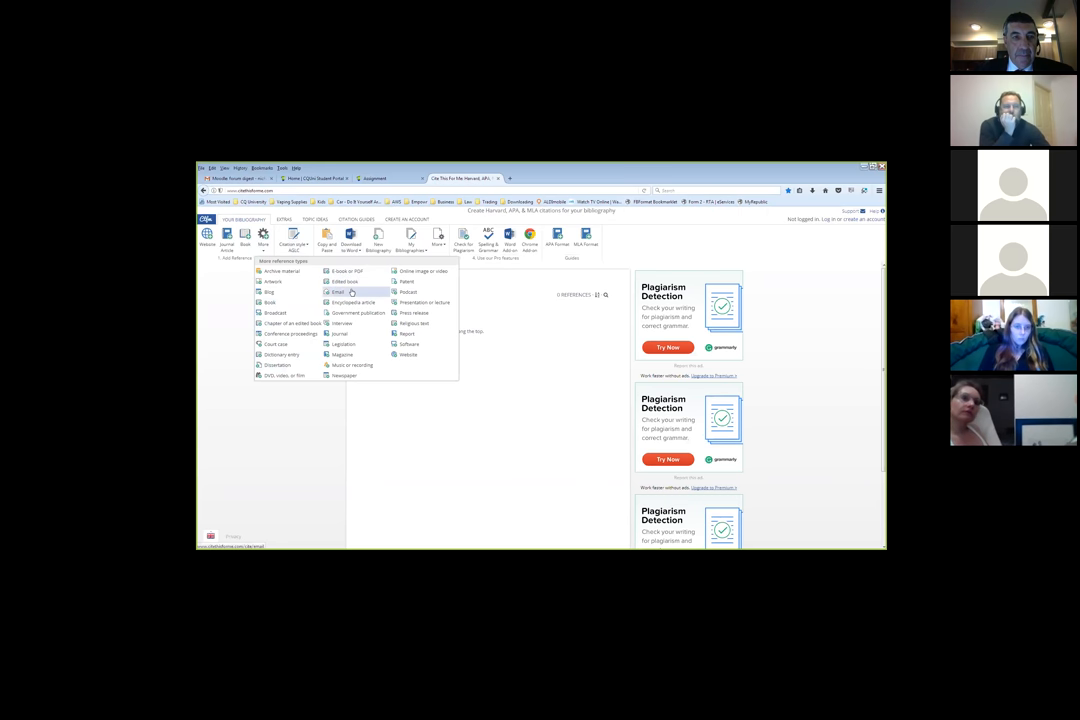
{"action": "mouse_move", "coordinate": [345, 323]}
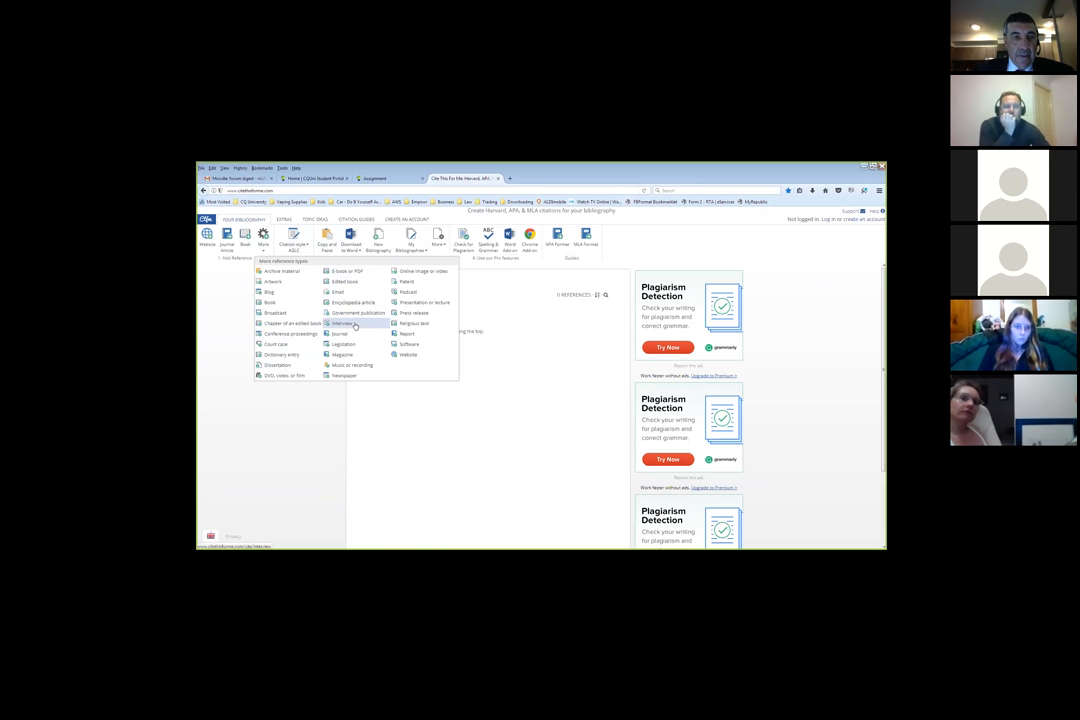
{"action": "mouse_move", "coordinate": [351, 344]}
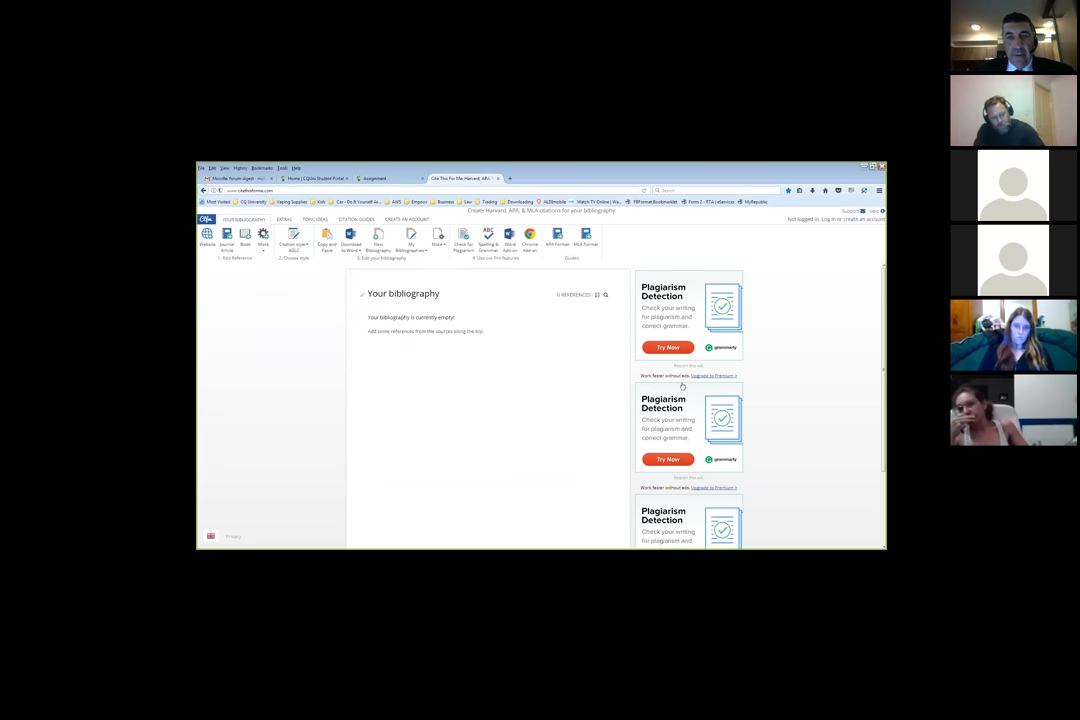
{"action": "mouse_move", "coordinate": [511, 330]}
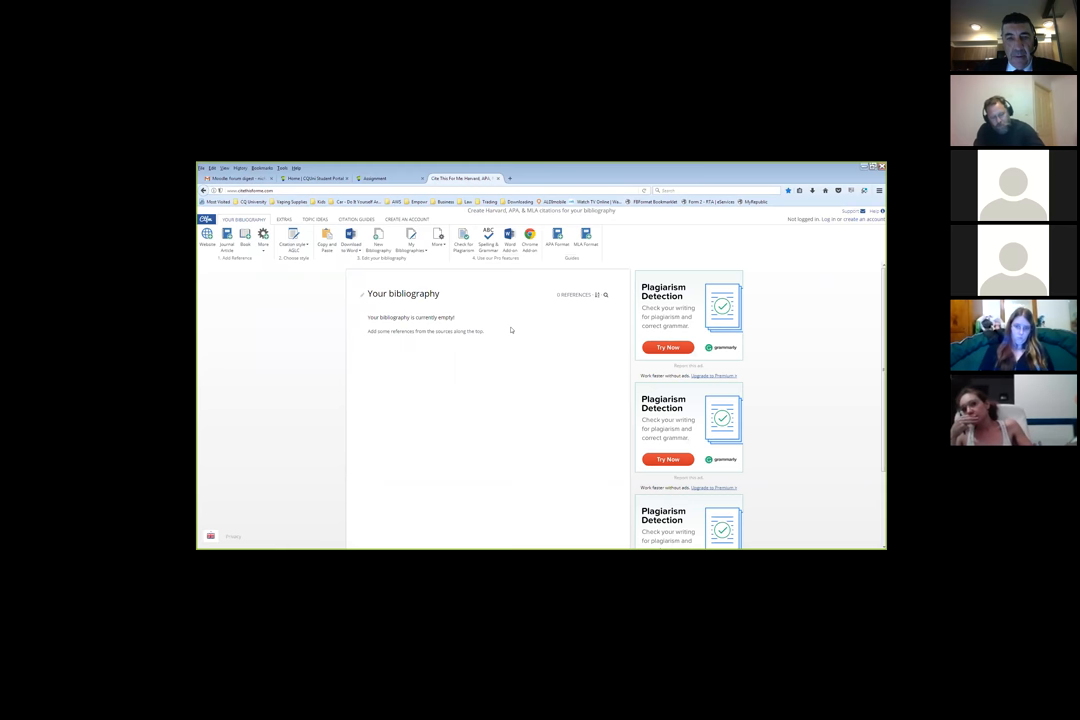
{"action": "mouse_move", "coordinate": [391, 305]}
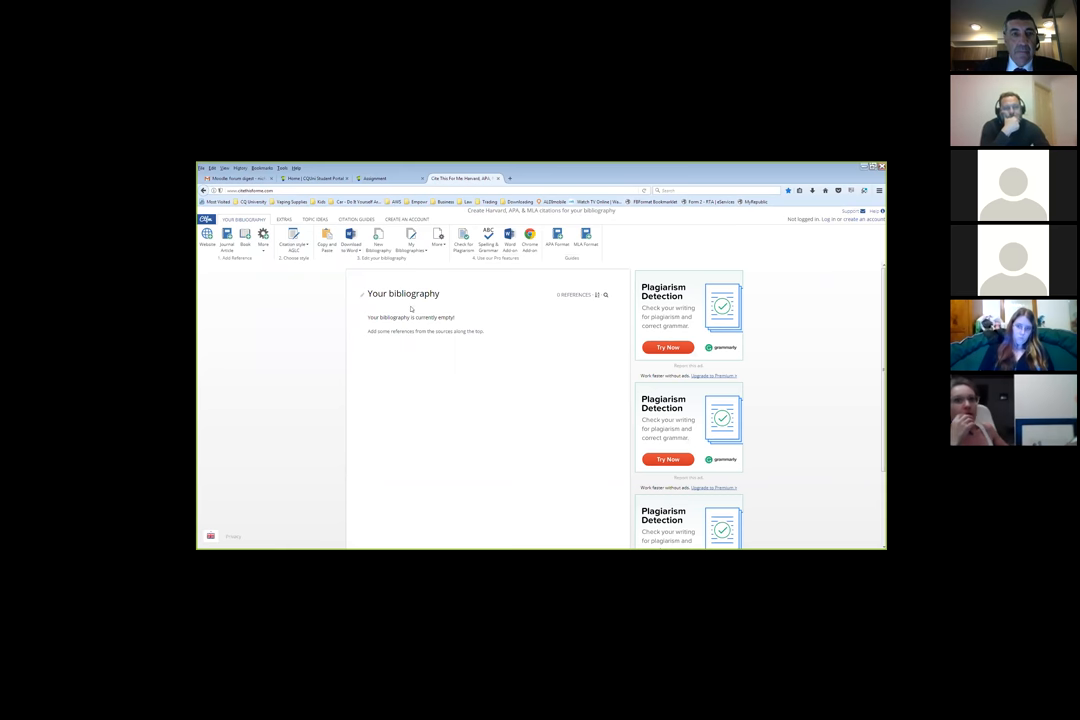
{"action": "mouse_move", "coordinate": [363, 293]}
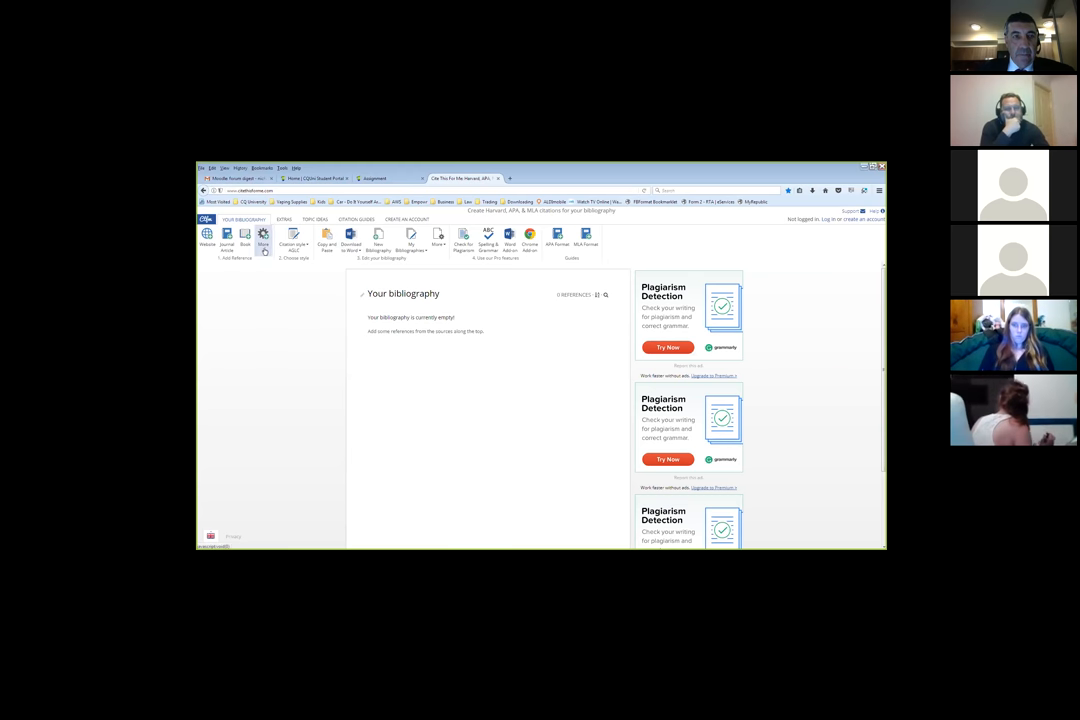
{"action": "left_click", "coordinate": [262, 238]}
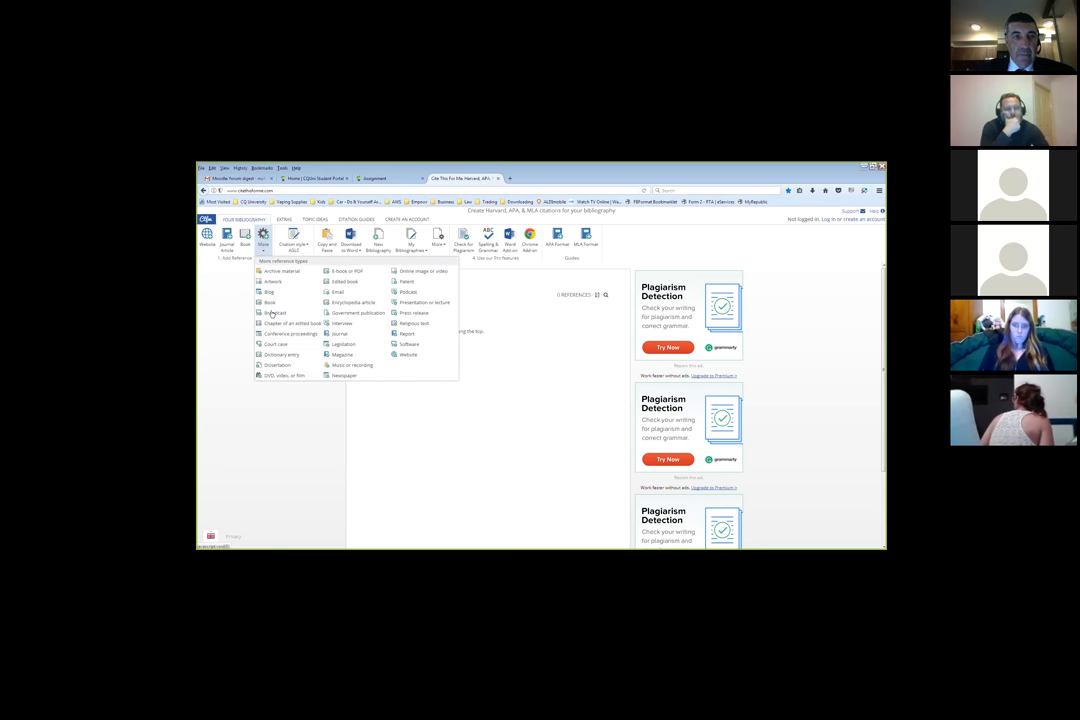
{"action": "mouse_move", "coordinate": [276, 343]}
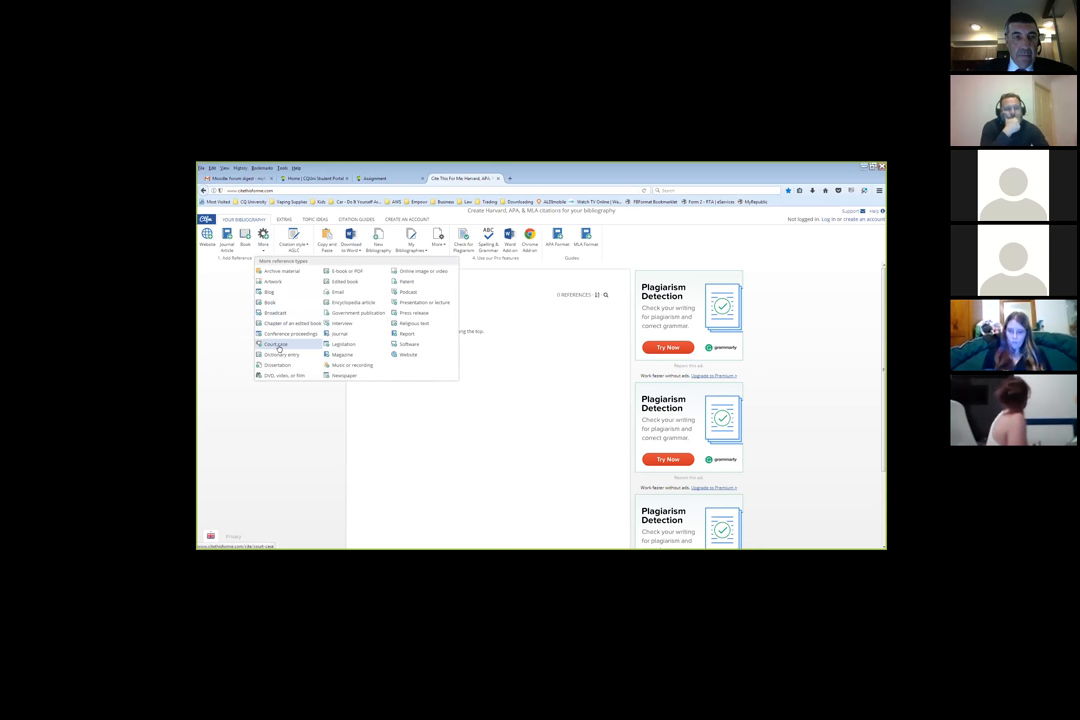
{"action": "mouse_move", "coordinate": [280, 354]}
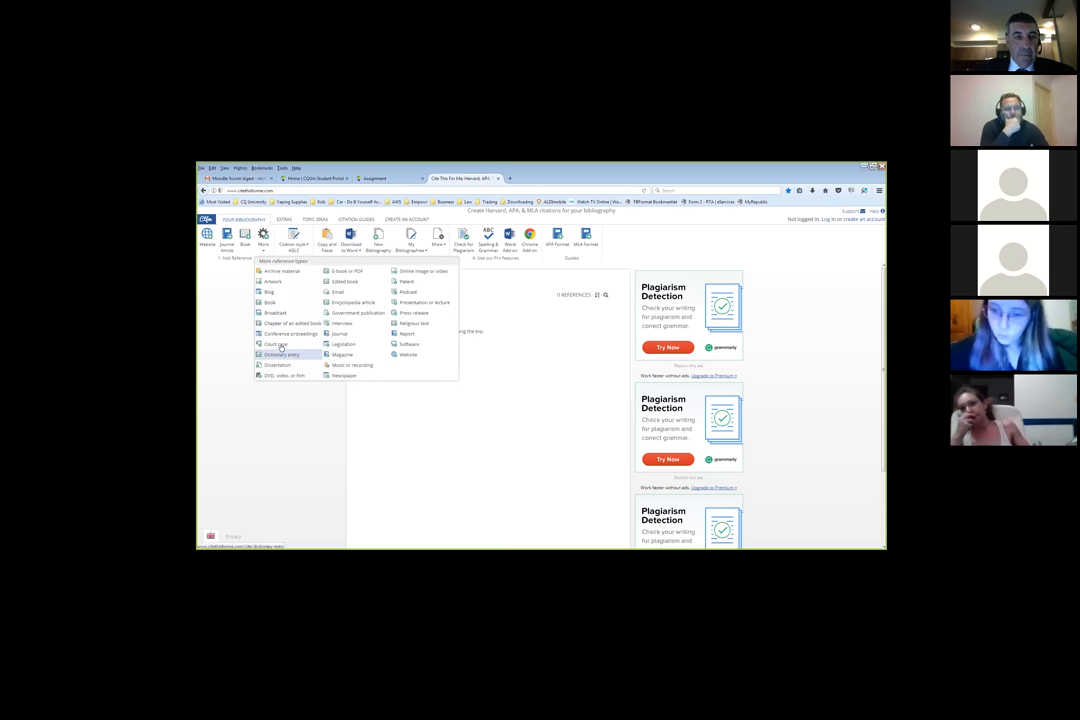
{"action": "left_click", "coordinate": [273, 343]}
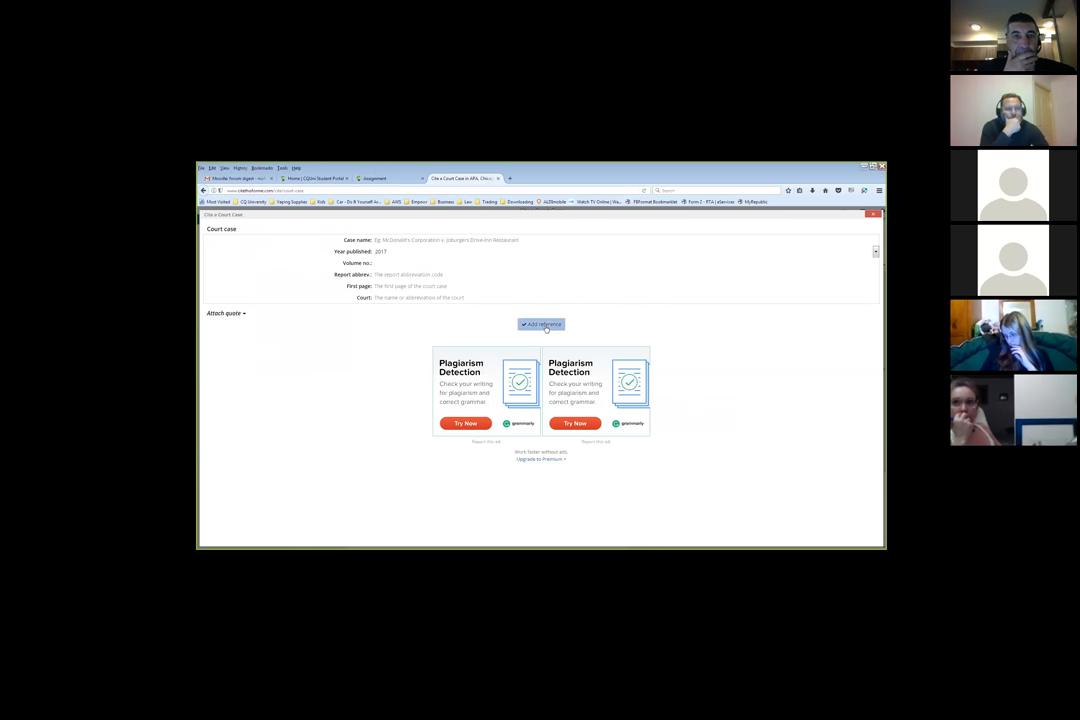
{"action": "left_click", "coordinate": [541, 324]}
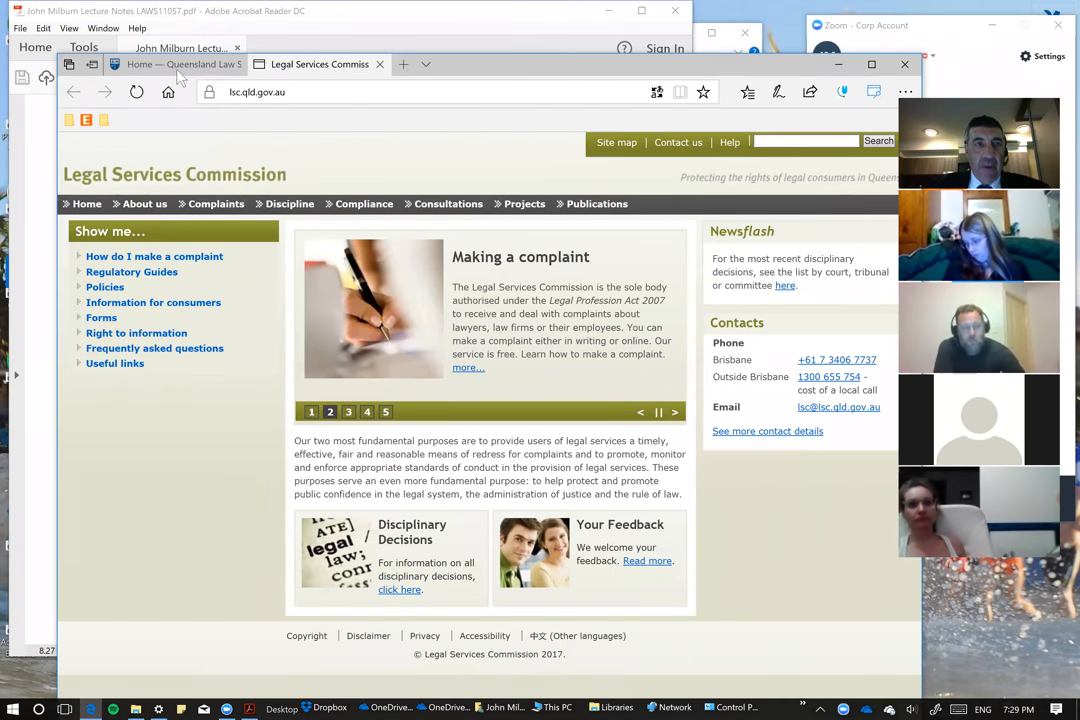
- Return to the Queensland Law Society homepage and launch the QLS Ethics Centre
{"action": "left_click", "coordinate": [175, 64]}
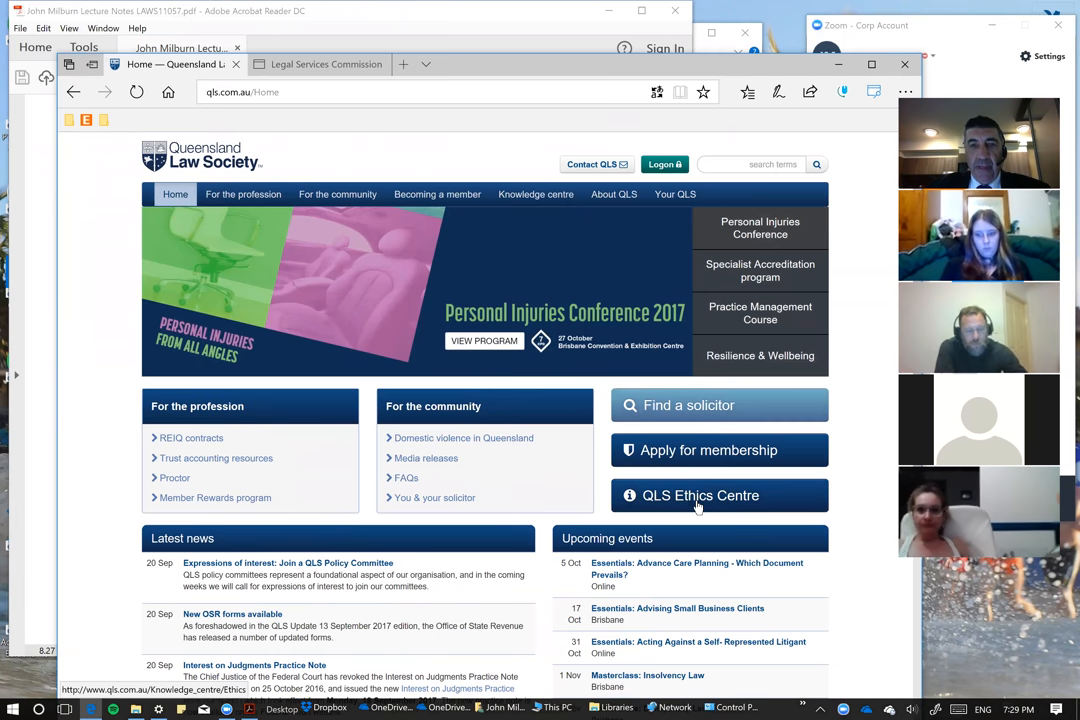
{"action": "left_click", "coordinate": [700, 495]}
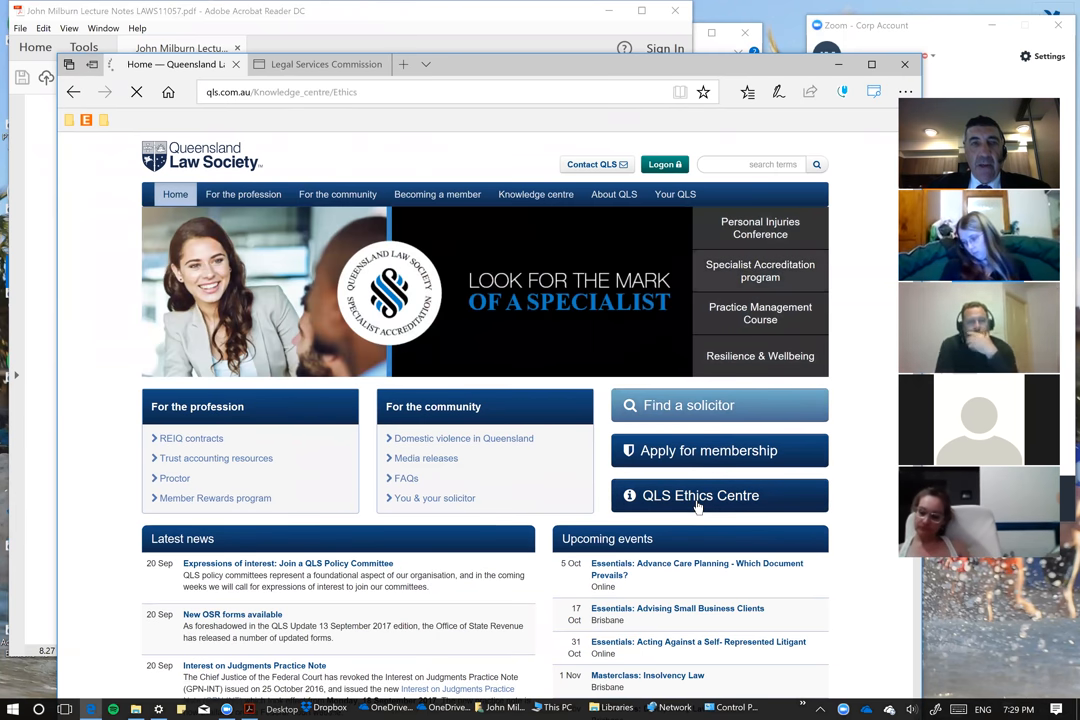
- Open Ethics Resources from the Ethics Centre and scroll through its duty topics
{"action": "left_click", "coordinate": [719, 495]}
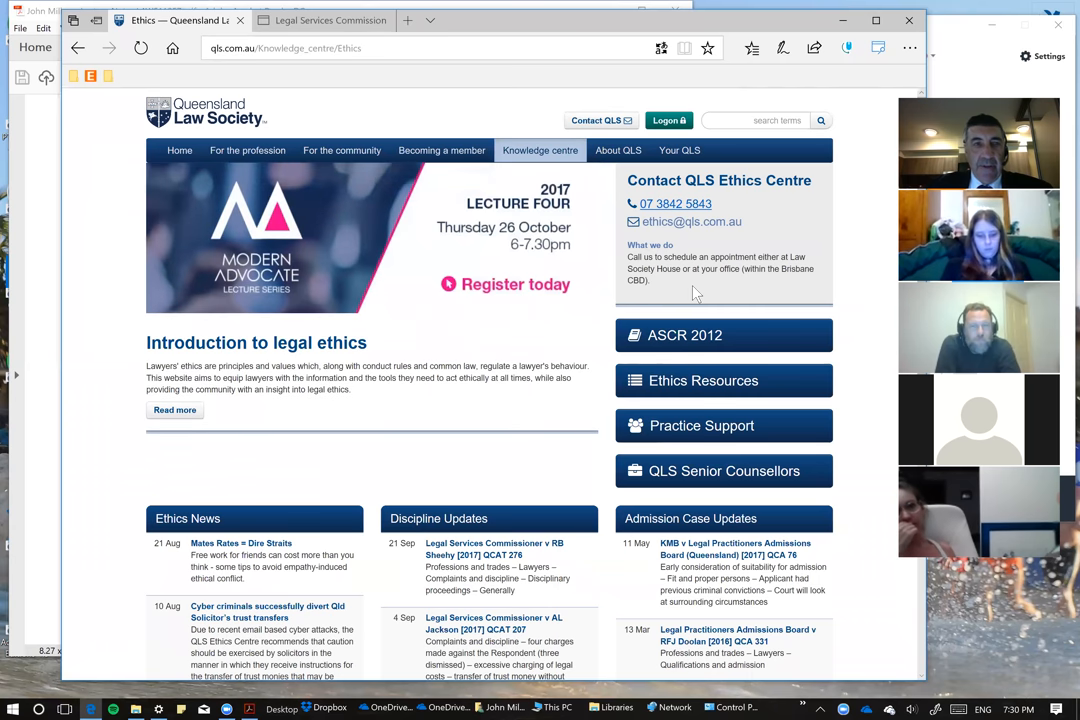
{"action": "mouse_move", "coordinate": [684, 335]}
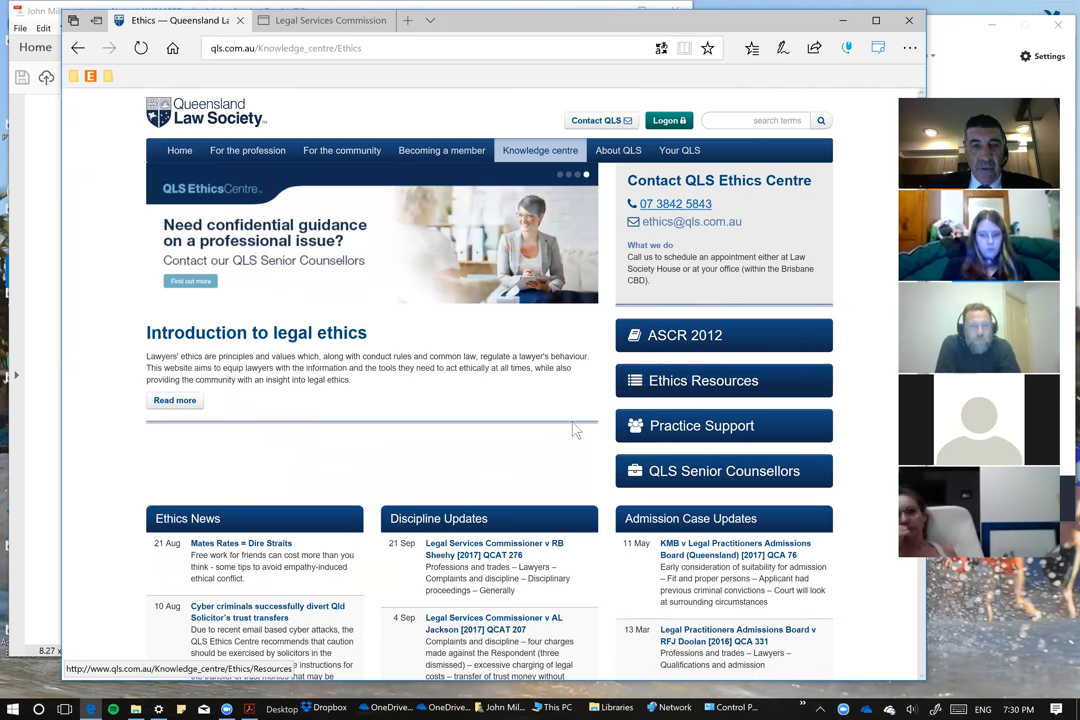
{"action": "scroll", "scroll_direction": "down", "scroll_amount": 3}
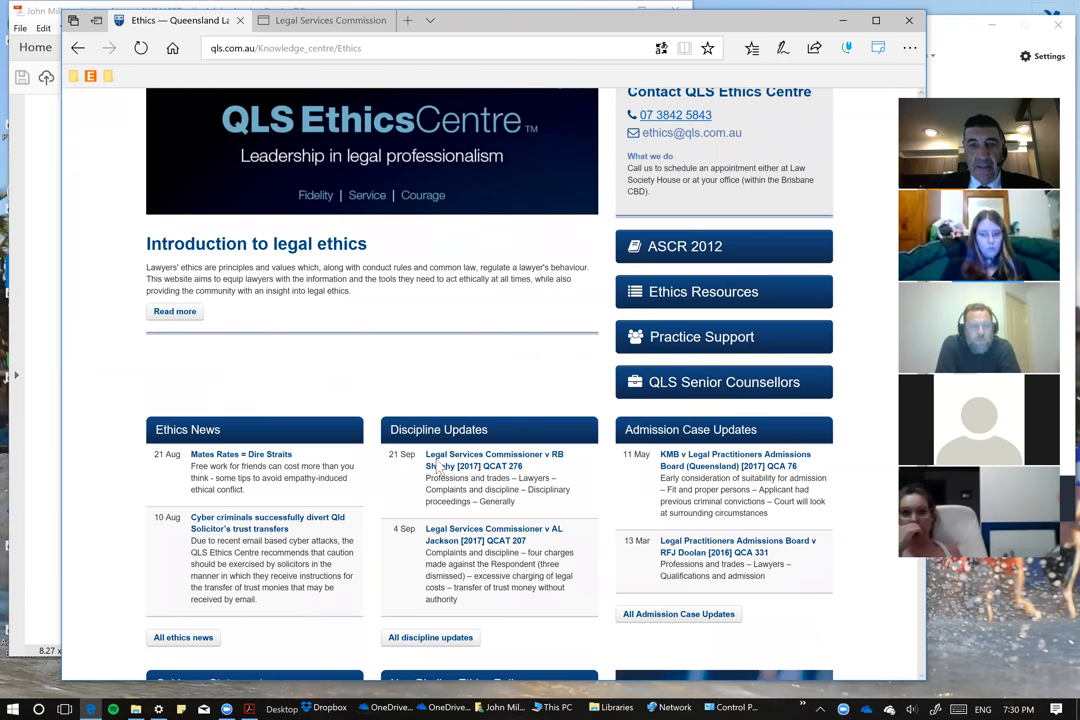
{"action": "scroll", "scroll_direction": "down", "scroll_amount": 3}
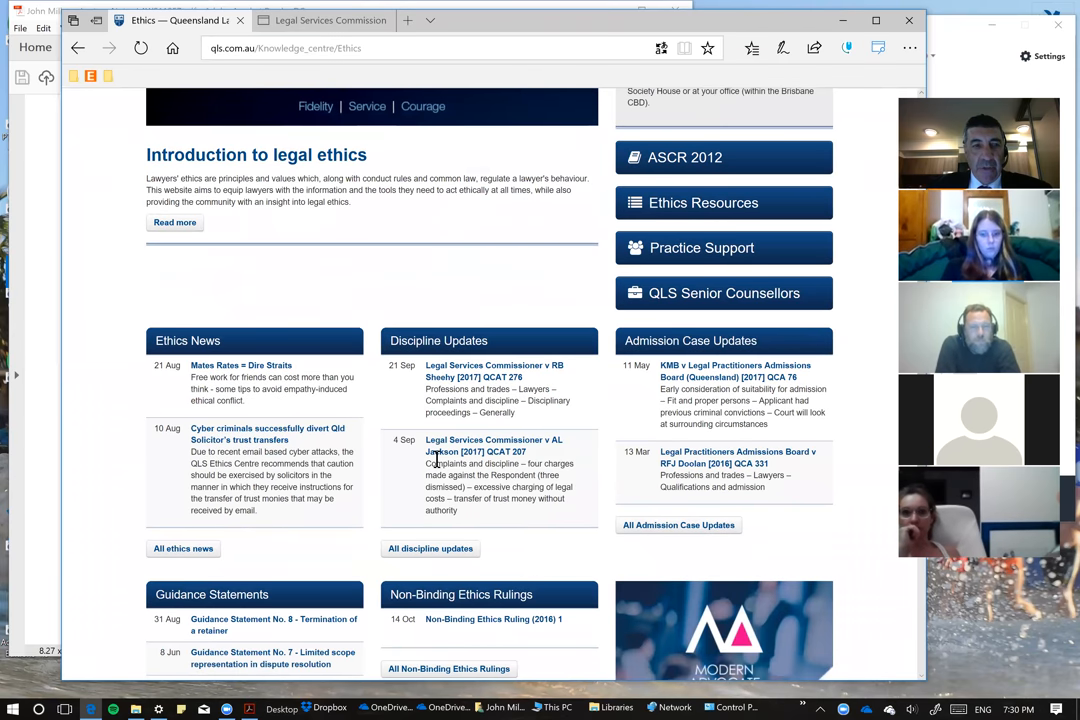
{"action": "scroll", "scroll_direction": "down", "scroll_amount": 3}
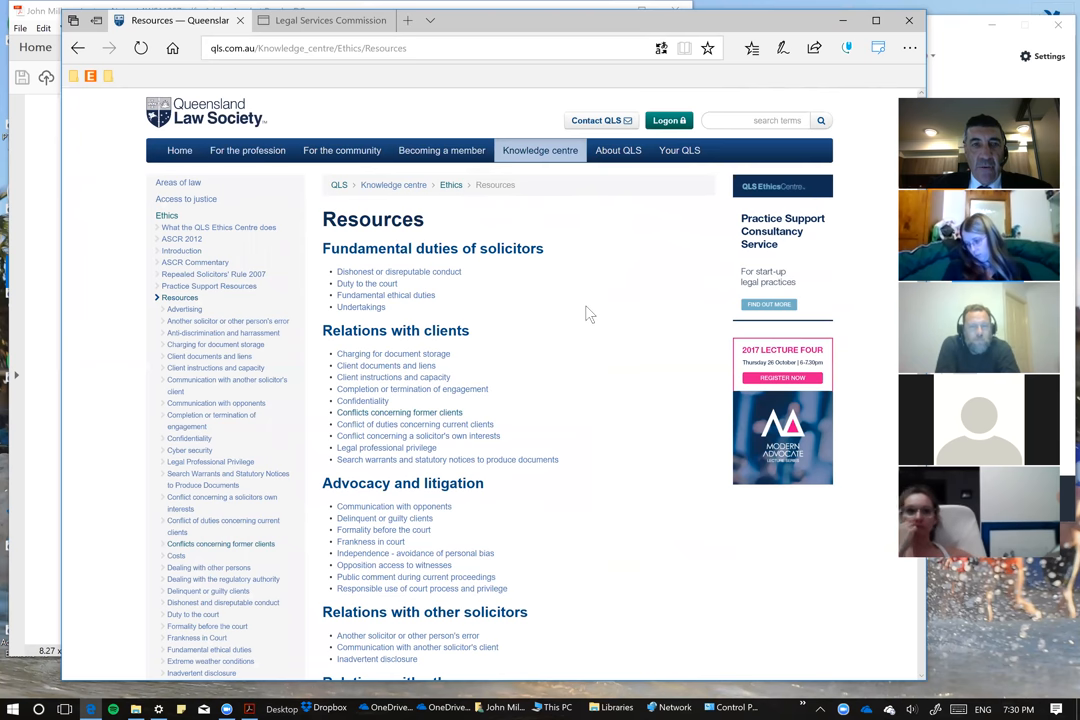
{"action": "mouse_move", "coordinate": [371, 283]}
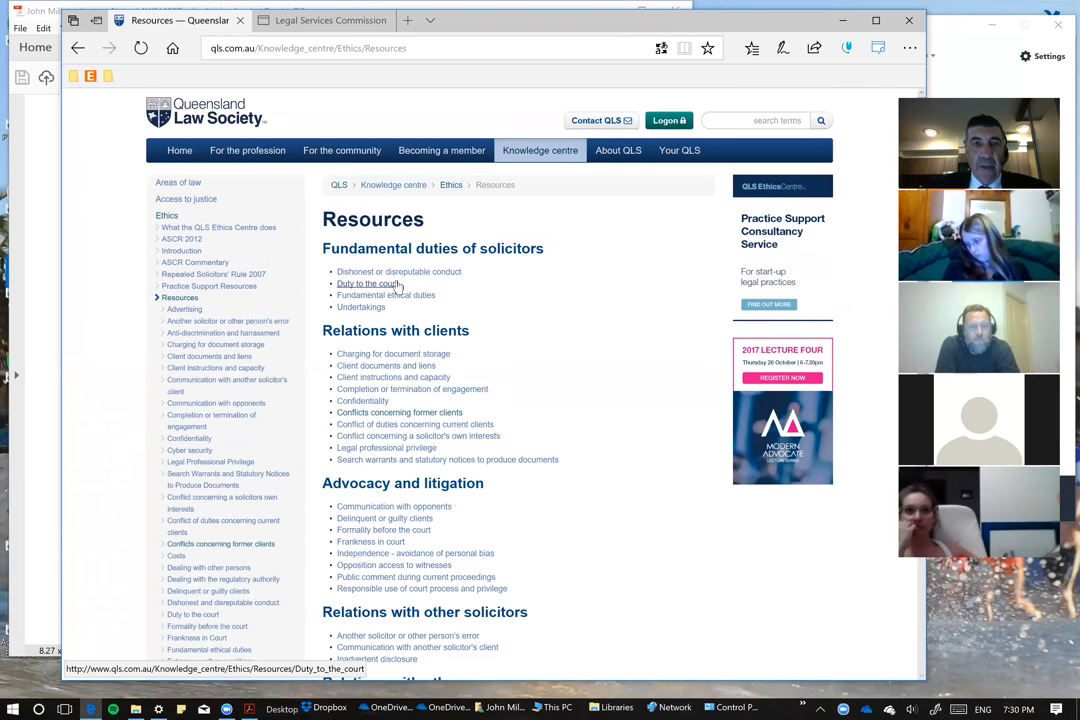
- Open the 'Duty to the court' page and scroll its resource list
{"action": "left_click", "coordinate": [369, 283]}
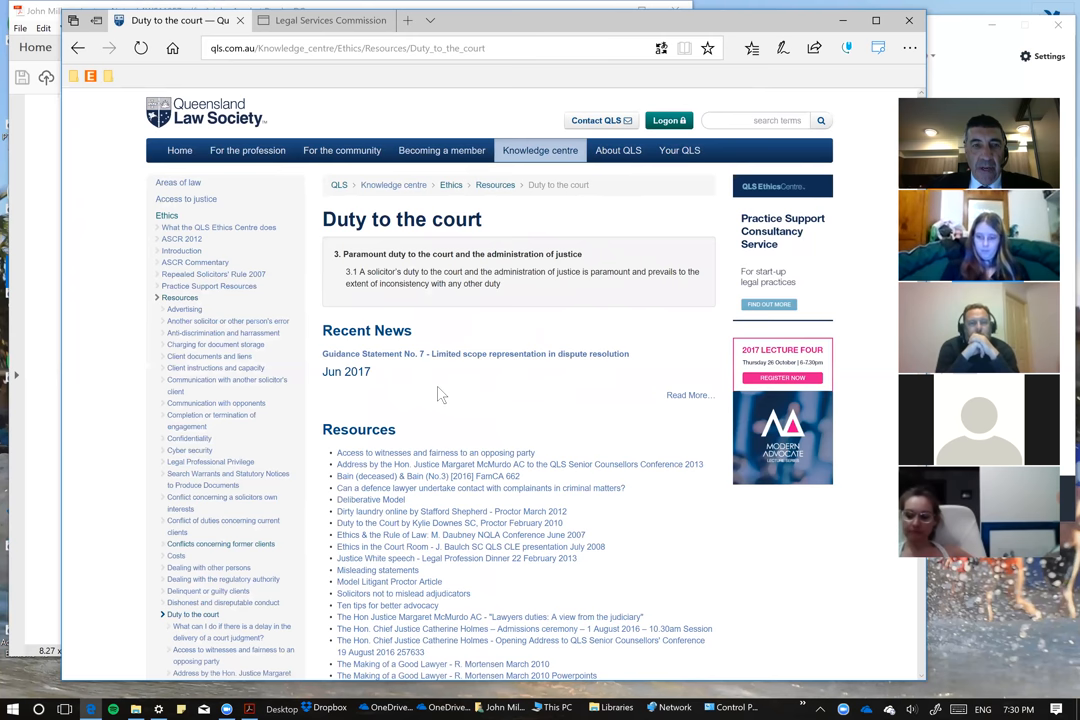
{"action": "scroll", "scroll_direction": "down", "scroll_amount": 3}
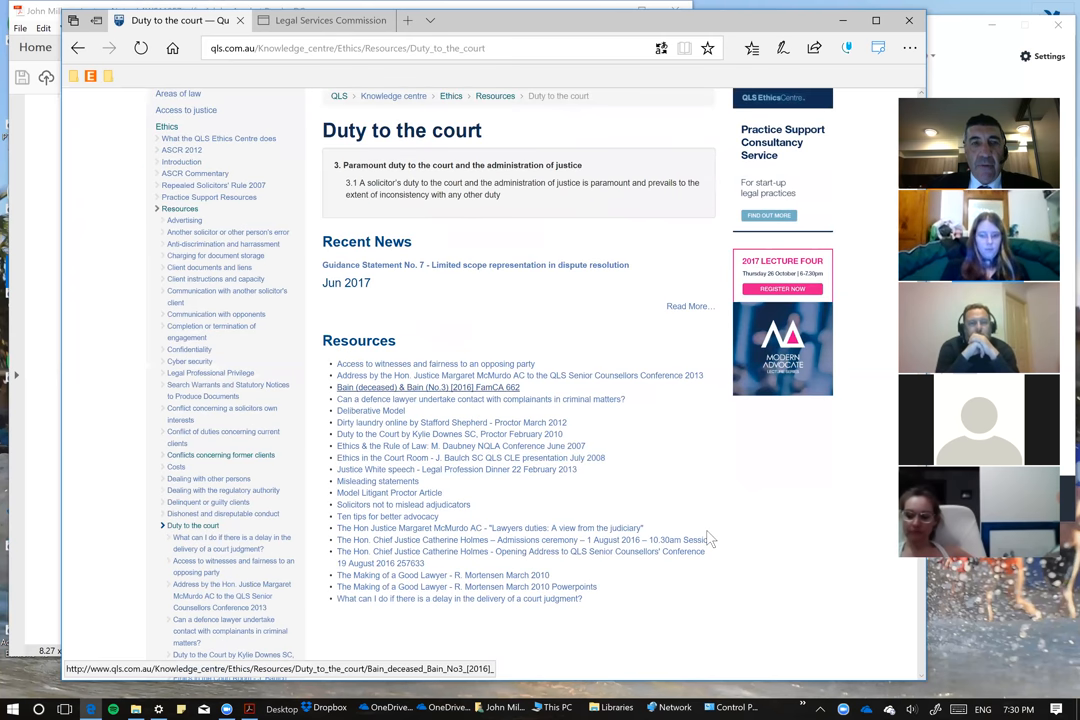
{"action": "mouse_move", "coordinate": [710, 538]}
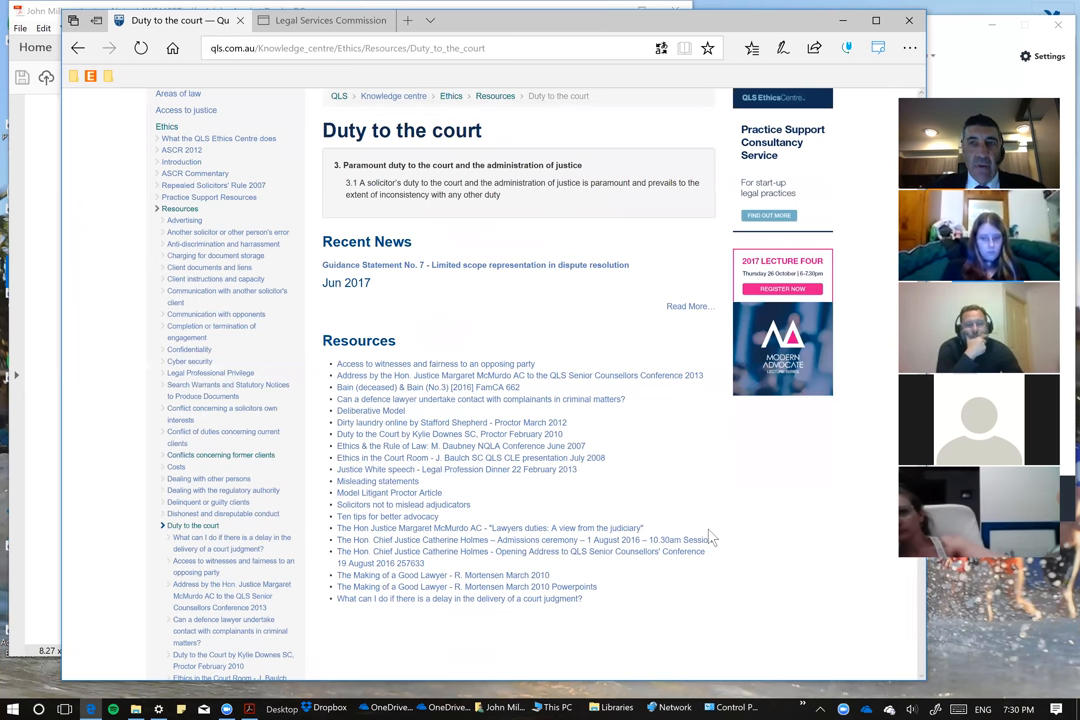
{"action": "mouse_move", "coordinate": [658, 566]}
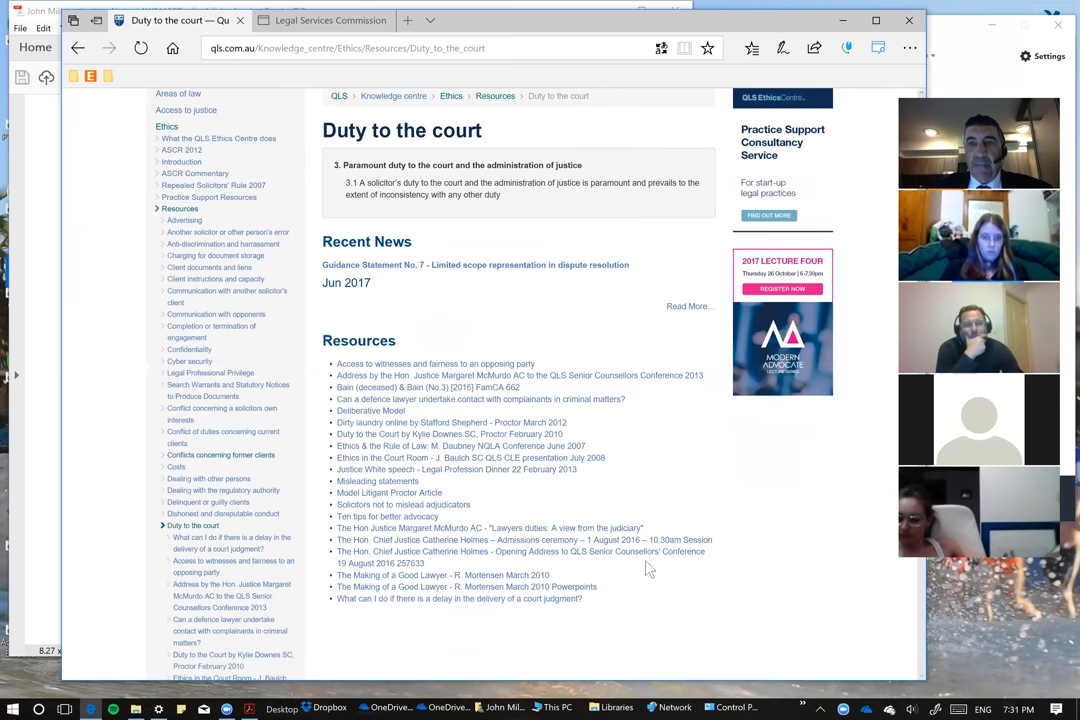
{"action": "mouse_move", "coordinate": [524, 539]}
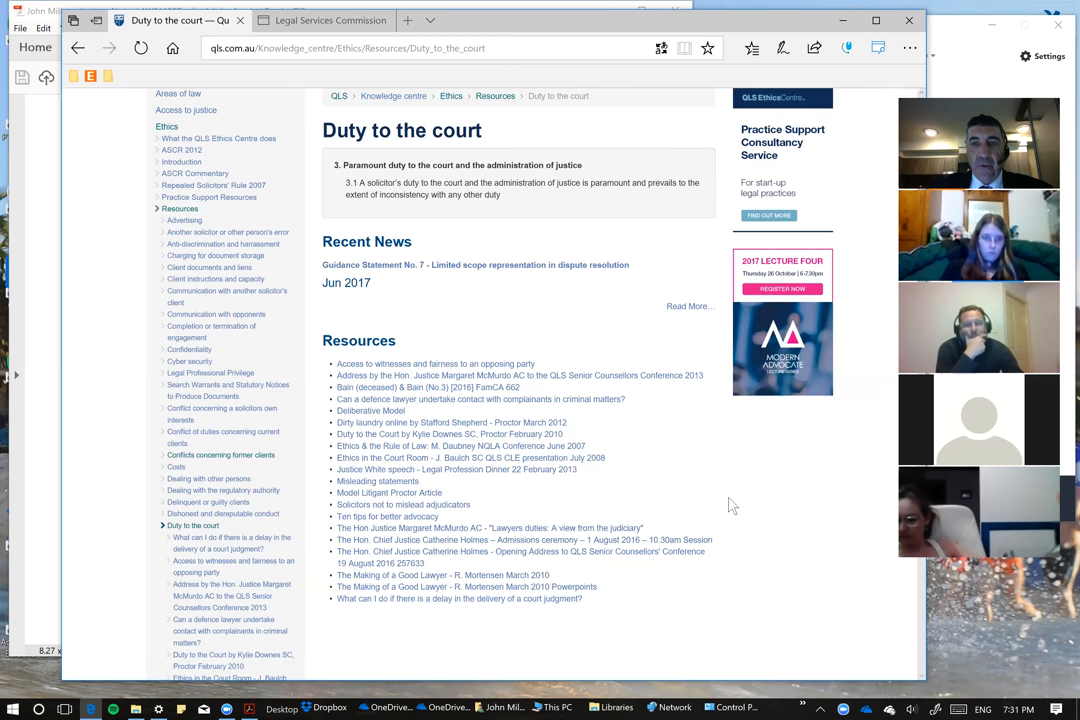
{"action": "mouse_move", "coordinate": [783, 500]}
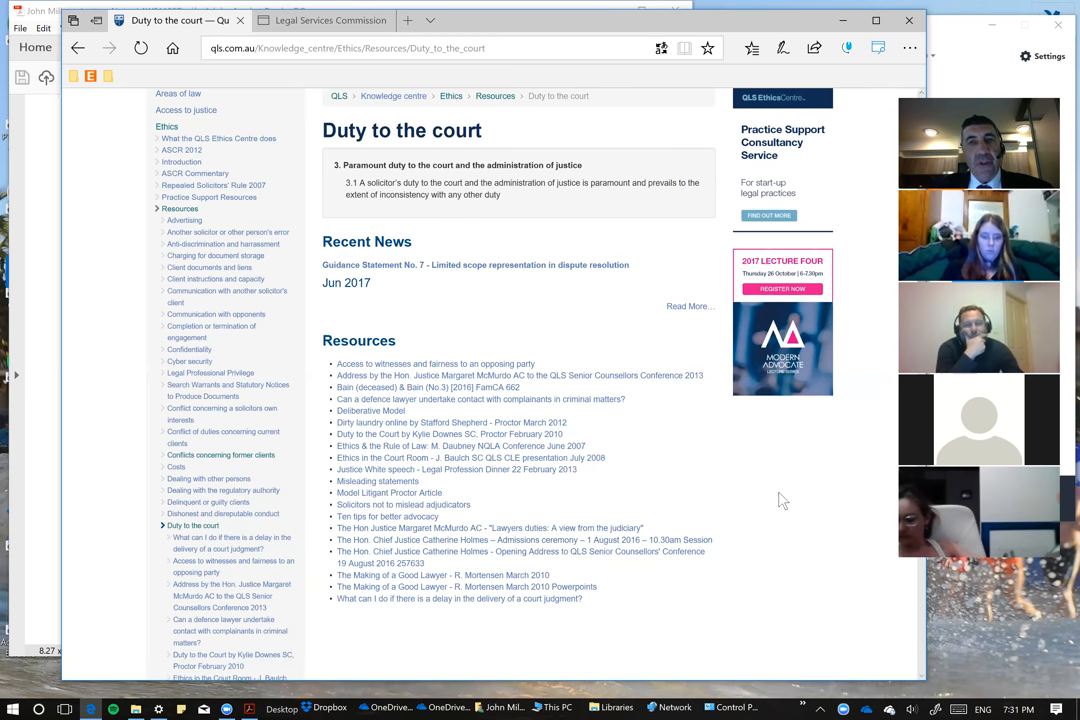
{"action": "mouse_move", "coordinate": [882, 396]}
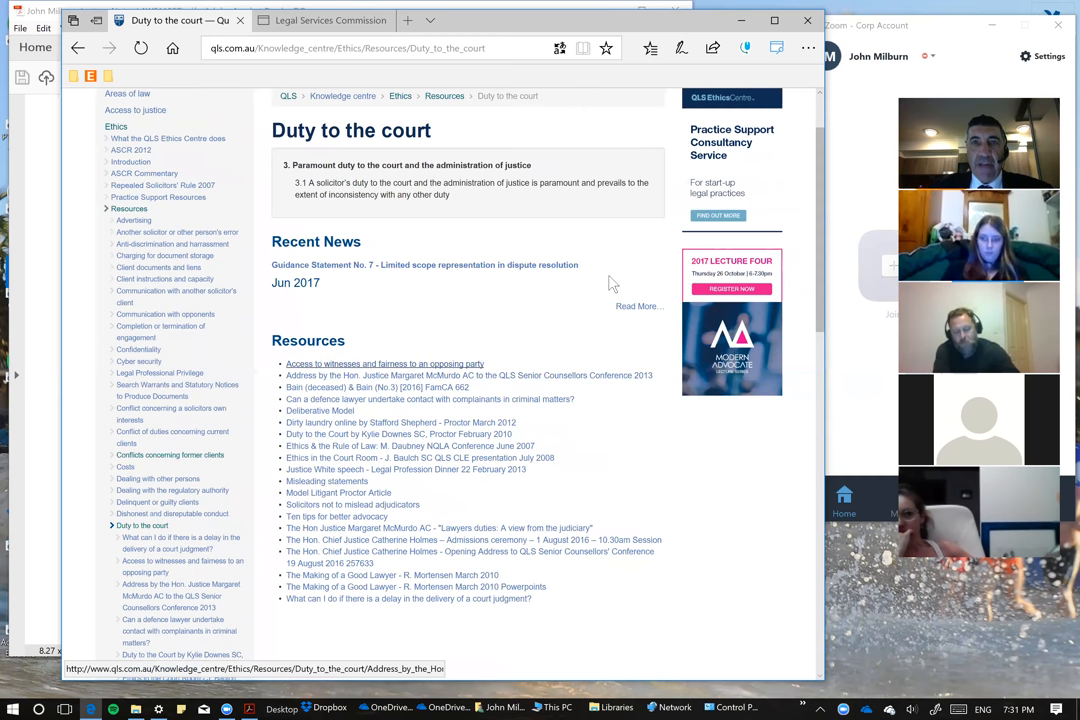
{"action": "mouse_move", "coordinate": [337, 516]}
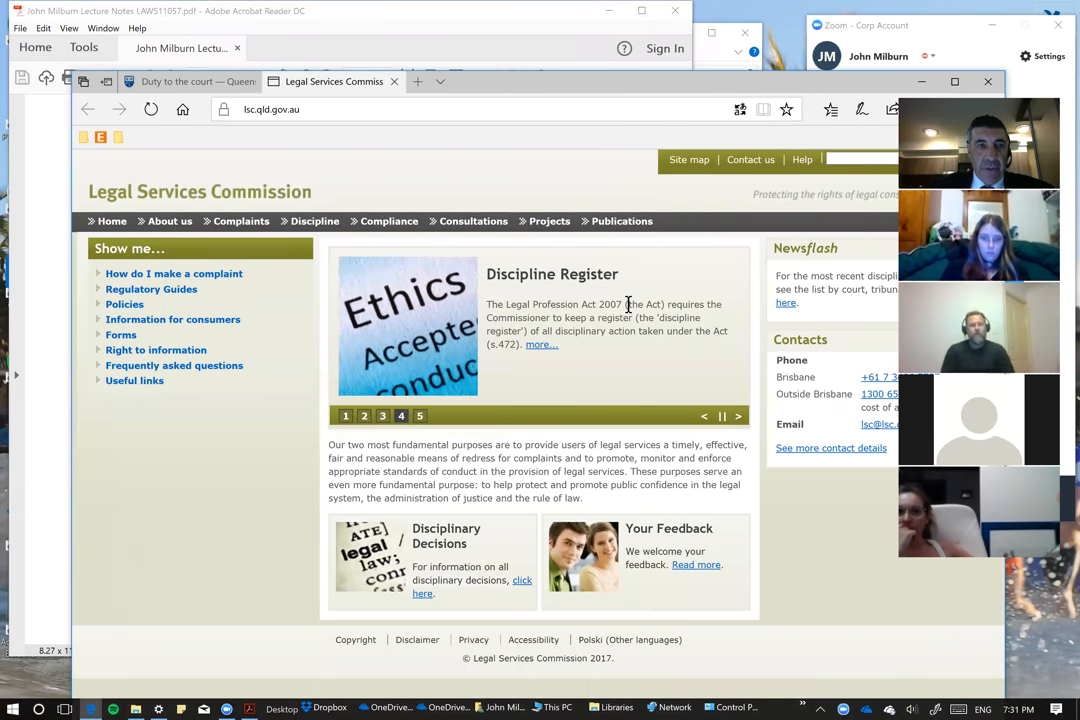
{"action": "mouse_move", "coordinate": [175, 474]}
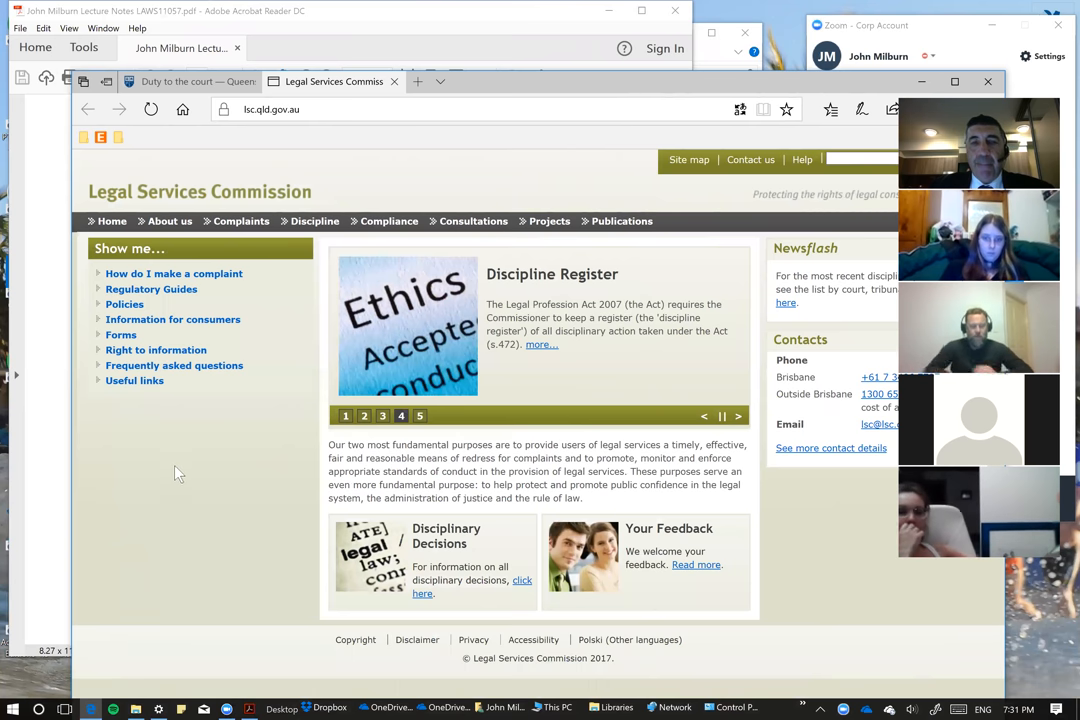